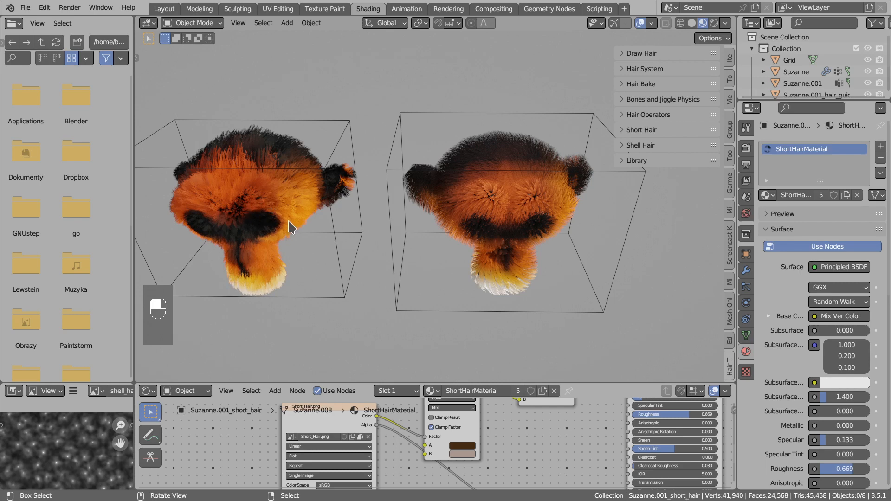
mouse_move(429, 191)
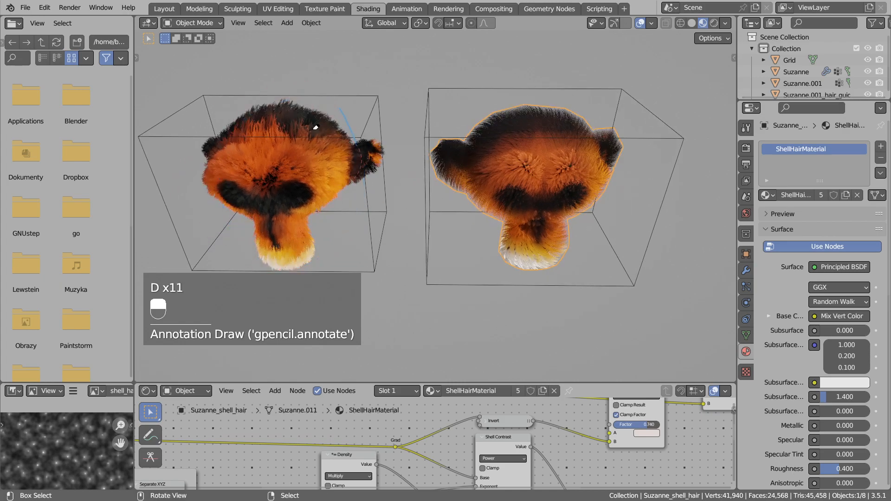
Sketch an annotation mark over the fur in the viewport.
key(shift)
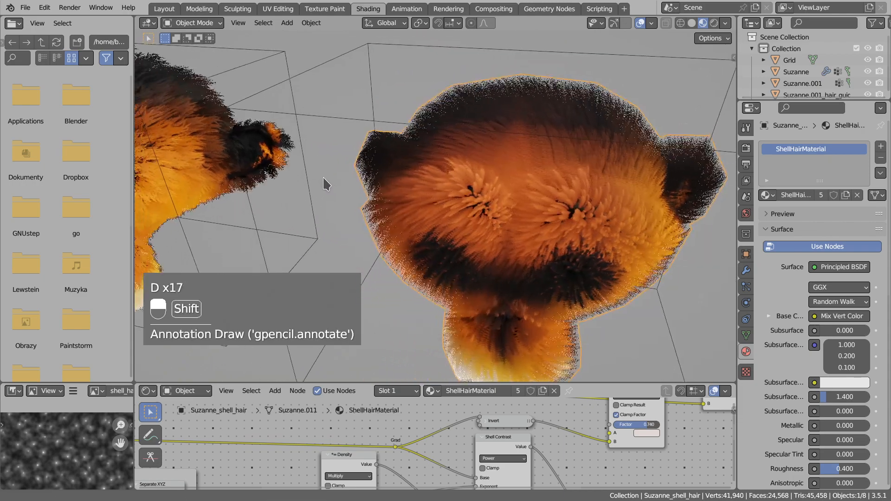
click(455, 230)
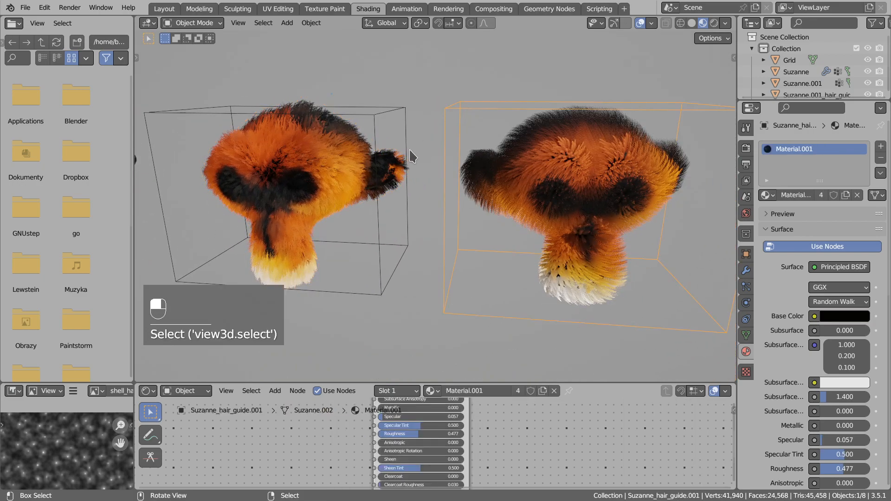
Rotate the right head's whole hair guide mesh to redirect its fur.
key(Tab)
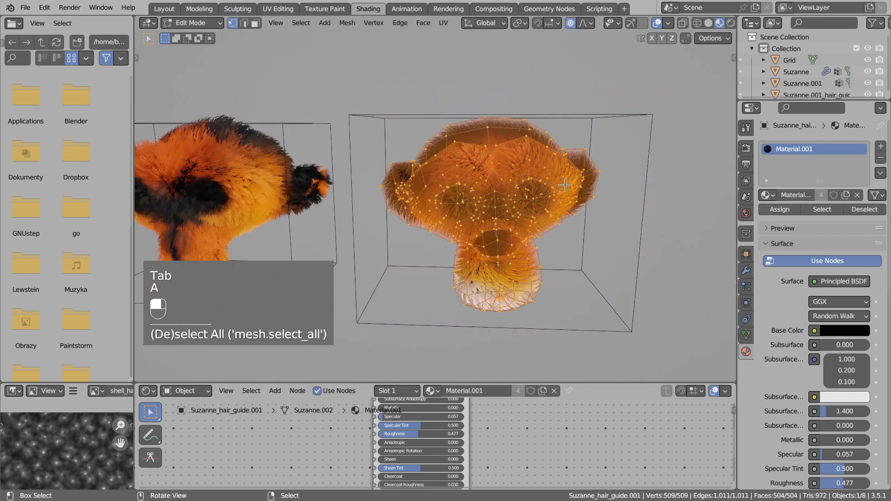
key(r)
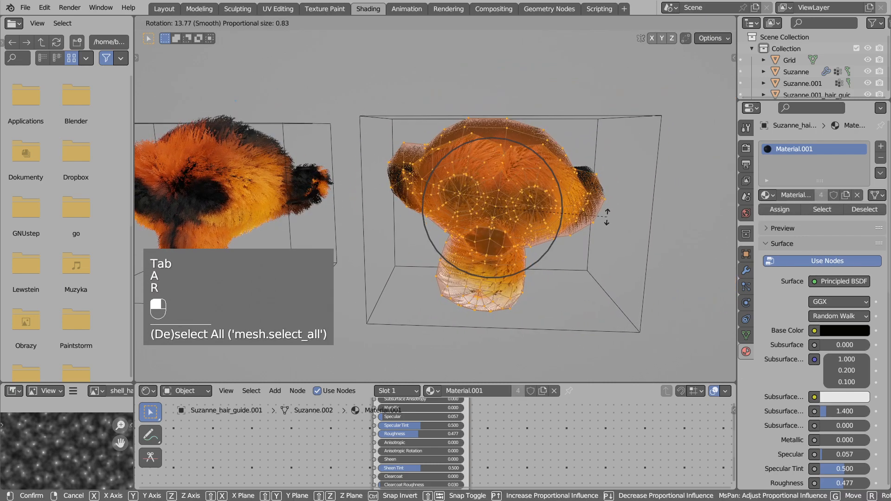
key(Tab)
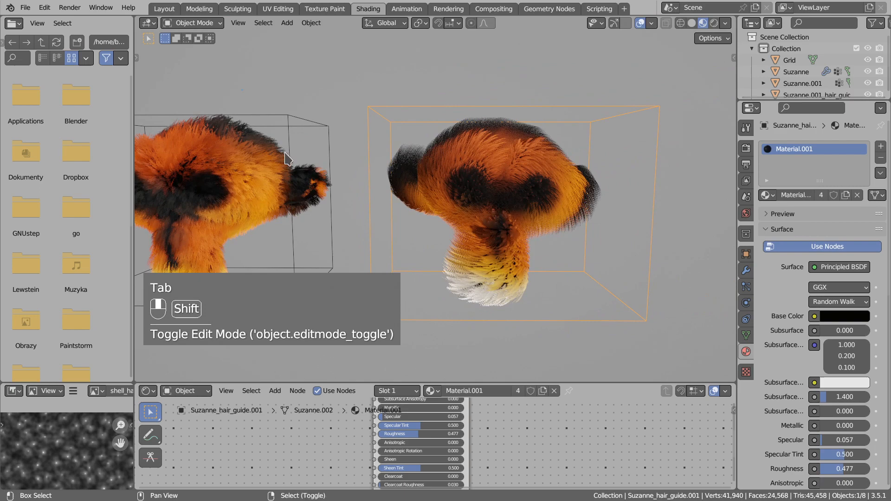
Rotate the left head's whole hair guide mesh to change its fur direction.
key(Tab)
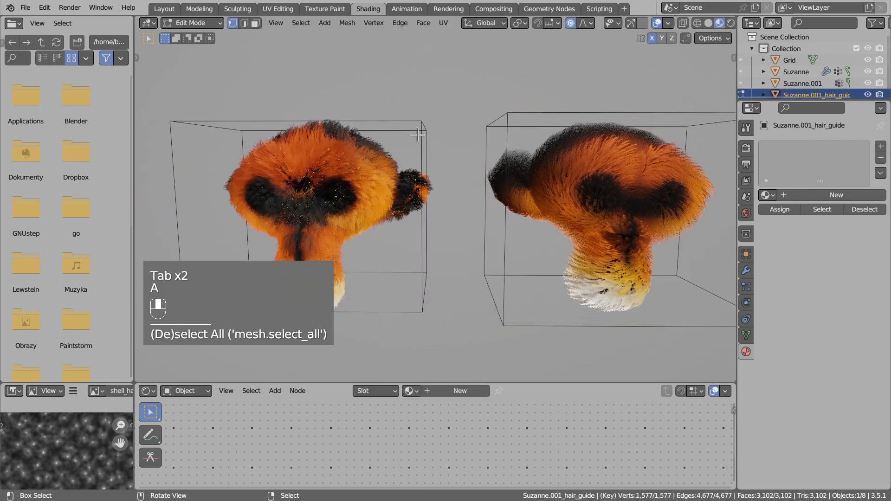
key(r)
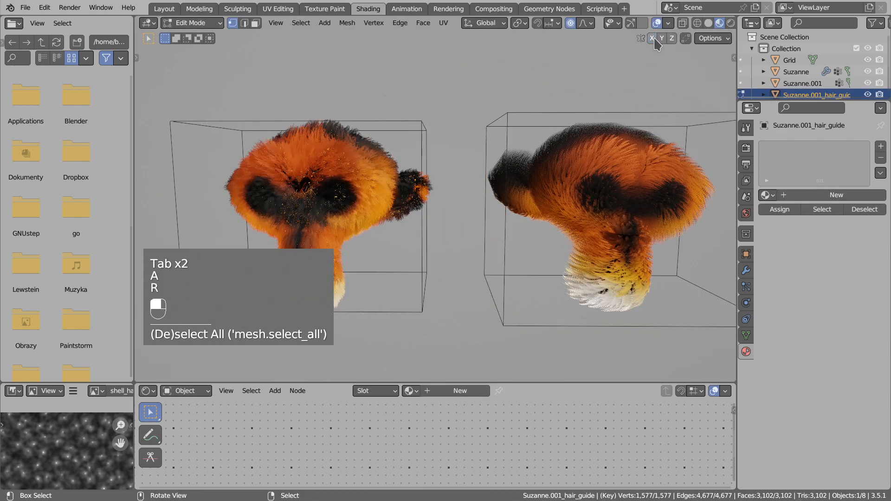
key(Tab)
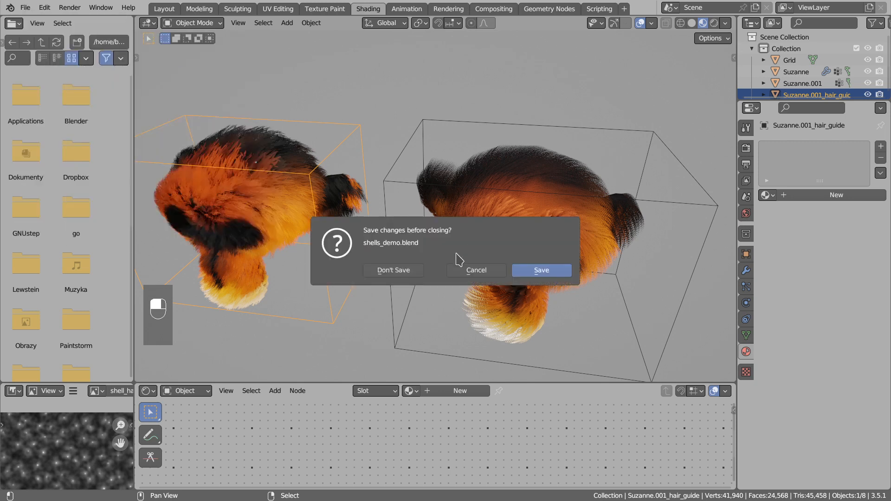
Discard the demo changes, view the plain head's painted vertex colours, and return to Object Mode.
click(392, 270)
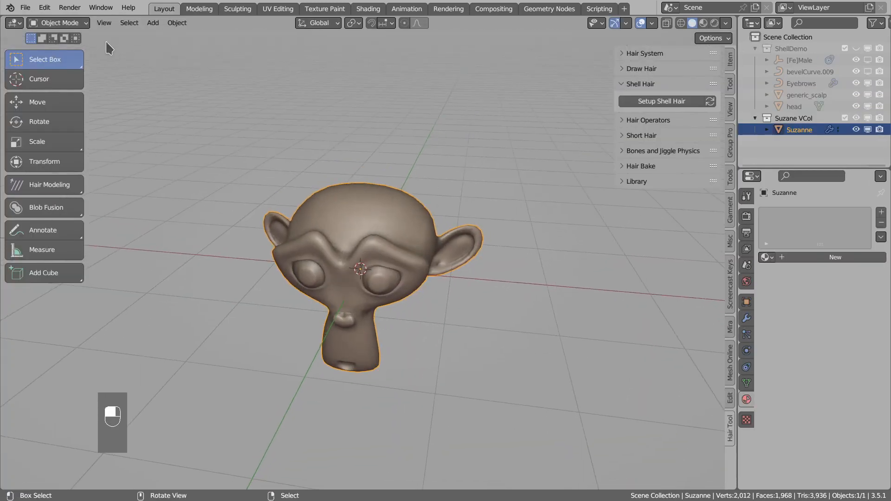
click(57, 23)
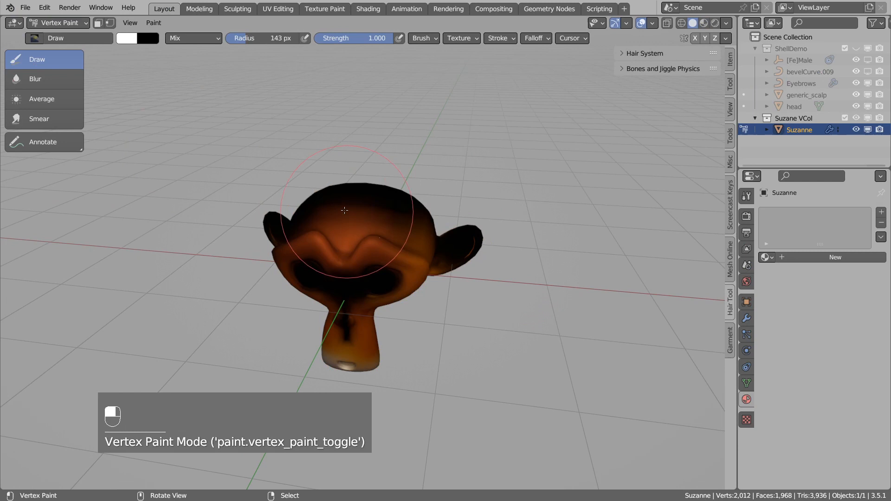
click(57, 23)
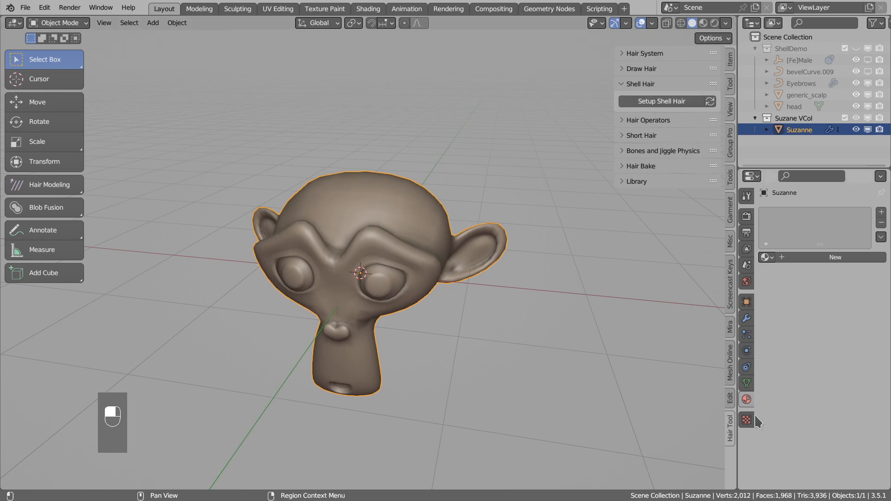
mouse_move(655, 111)
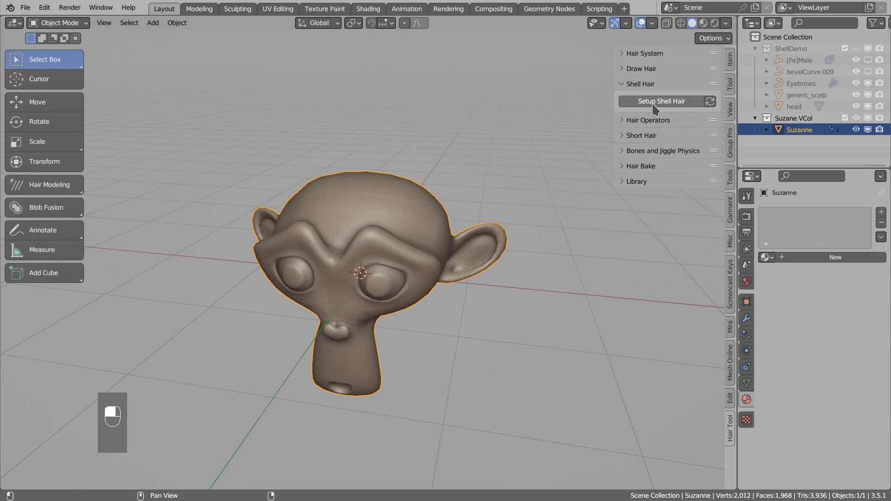
Generate shell hair on the Suzanne head with Face Offset raised to 0.18.
click(661, 101)
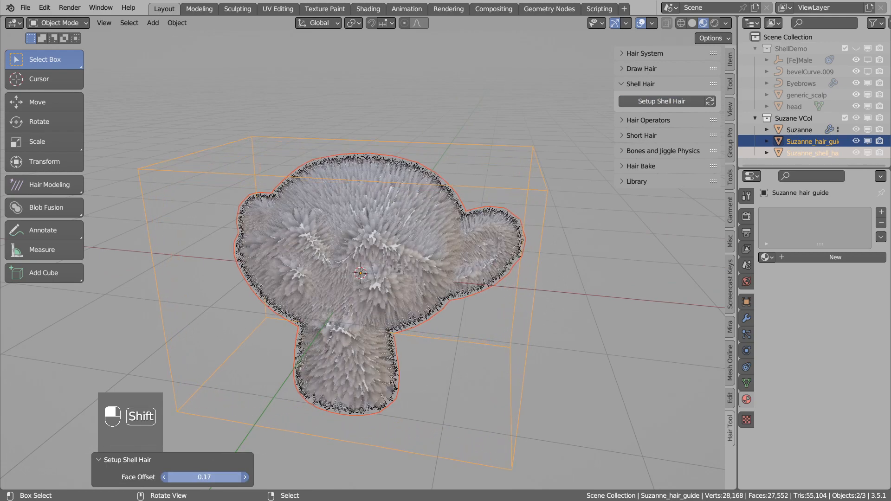
click(245, 477)
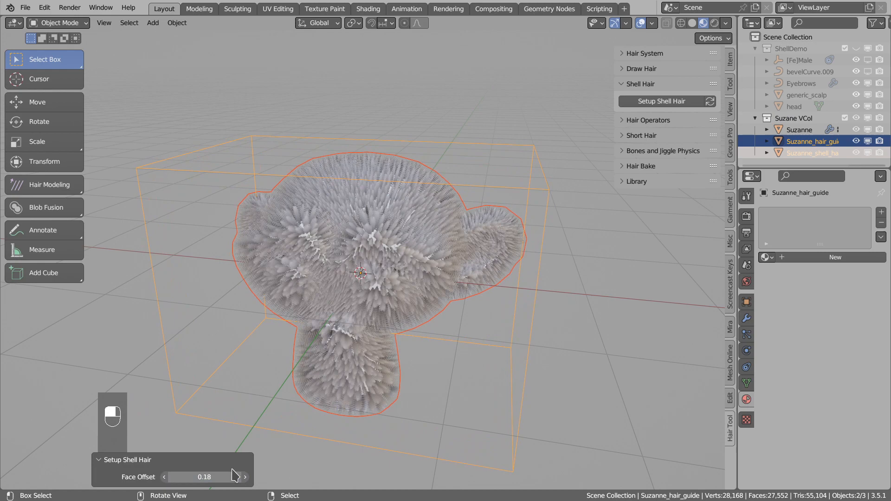
Rotate the whole hair guide mesh to redirect the fur, then leave Edit Mode.
click(492, 178)
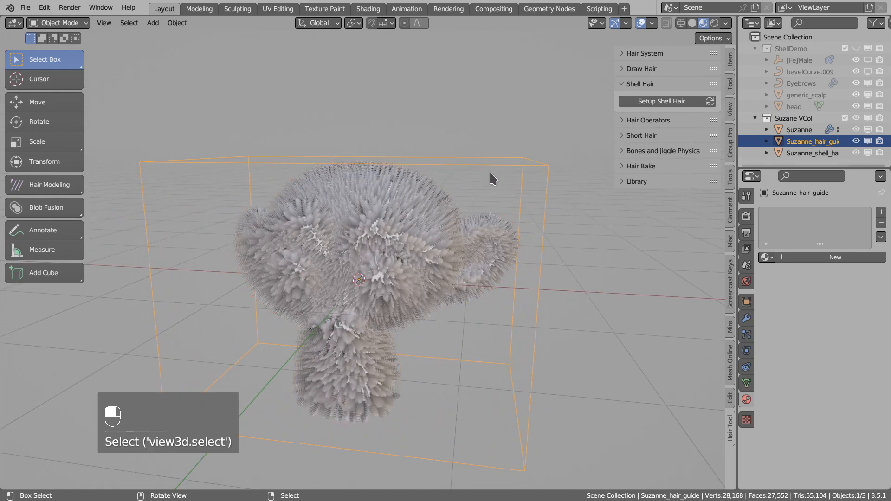
key(Tab)
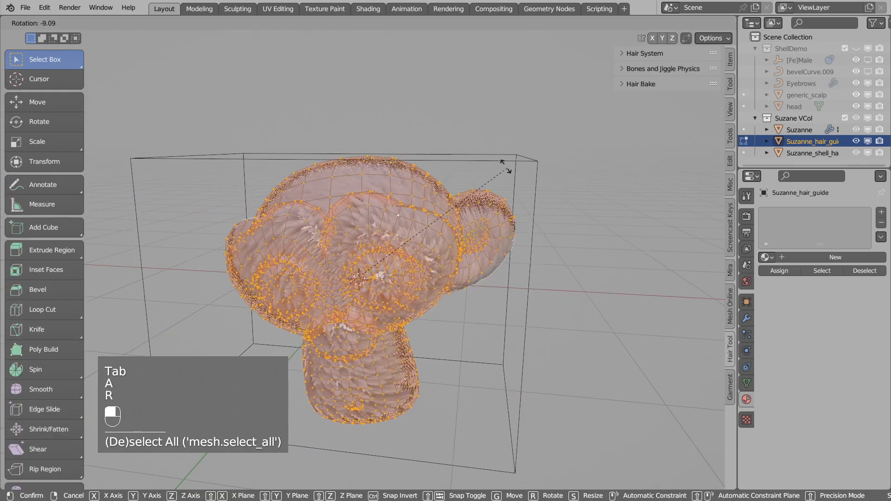
key(r)
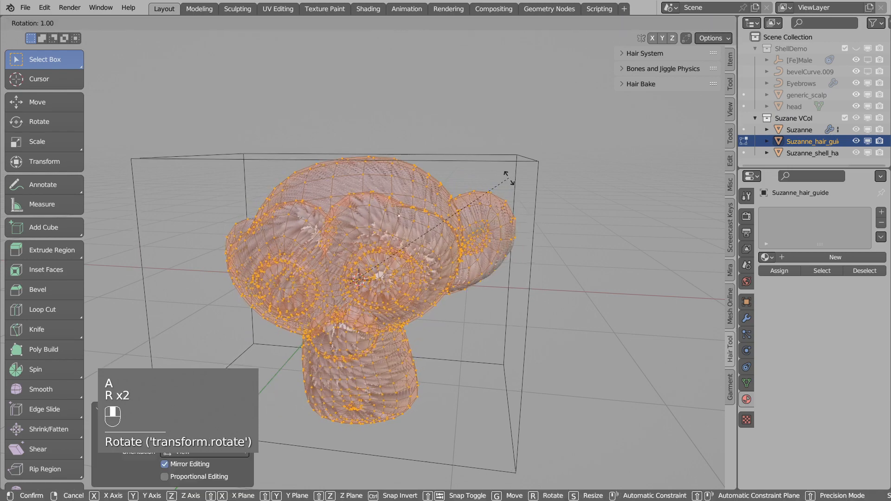
key(Tab)
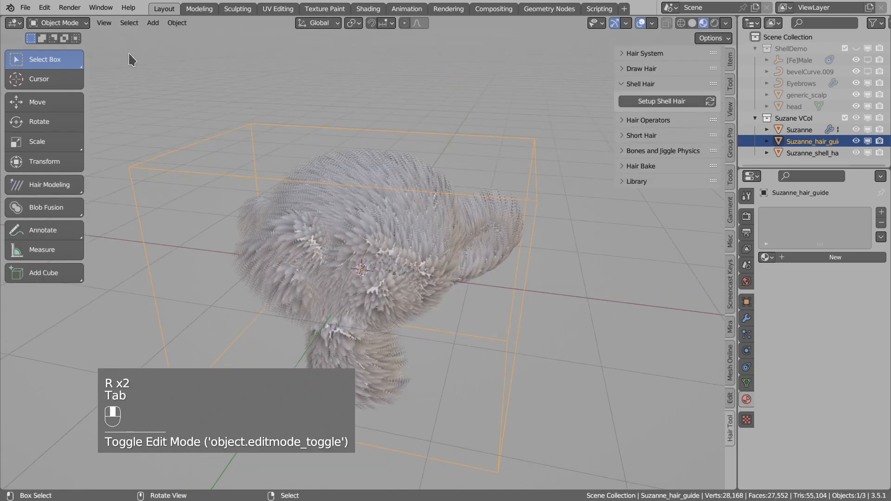
key(ctrl+Tab)
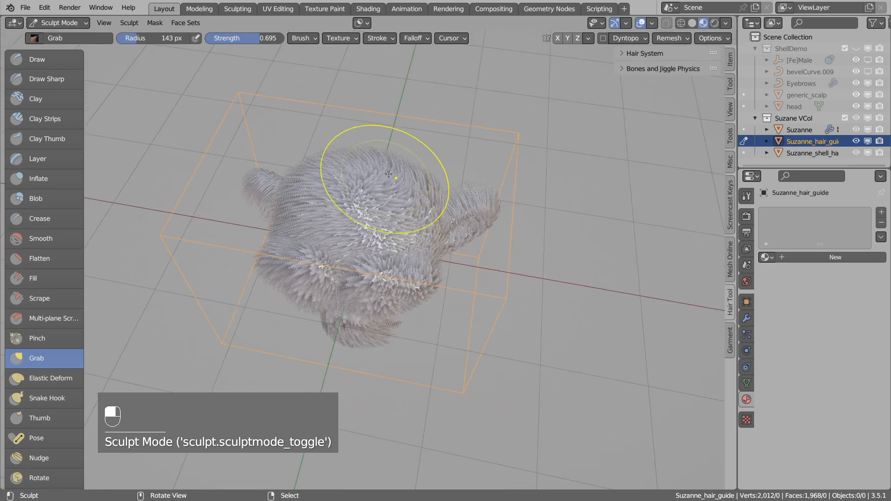
Adjust the sculpt brush while combing the top strands of the hair guide.
key(f)
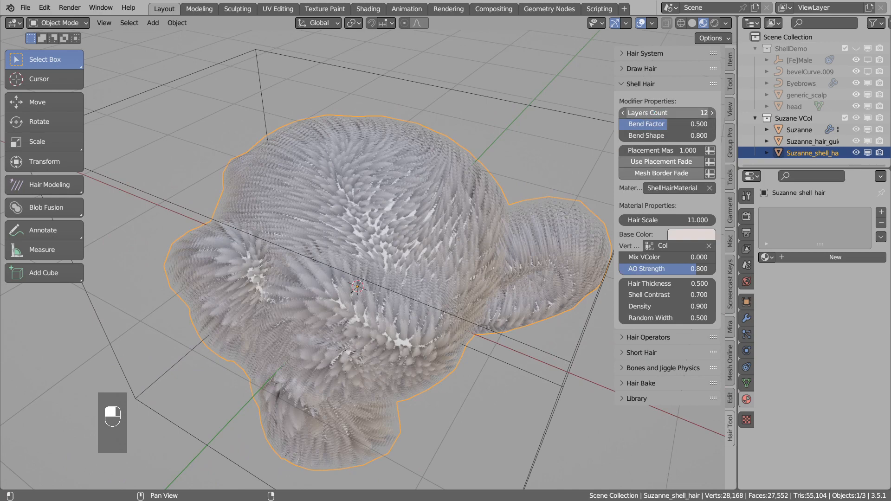
Test the shell Layers Count by lowering it and restoring it to 12.
click(623, 112)
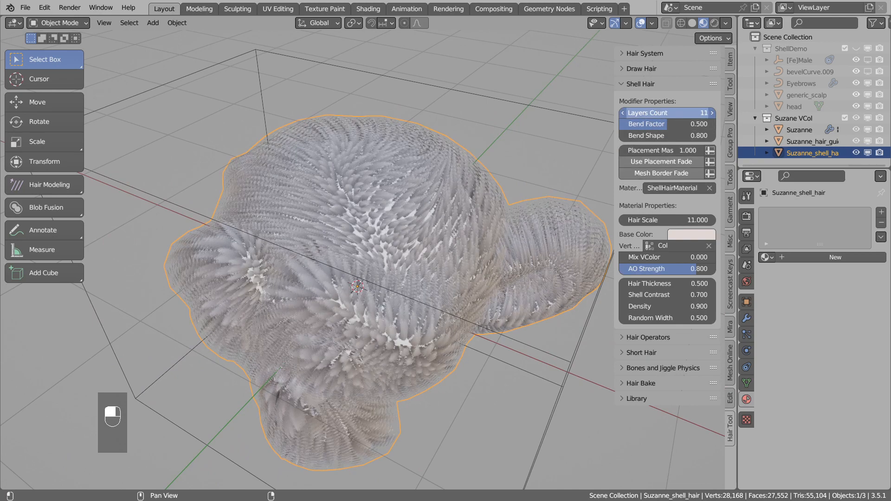
click(717, 112)
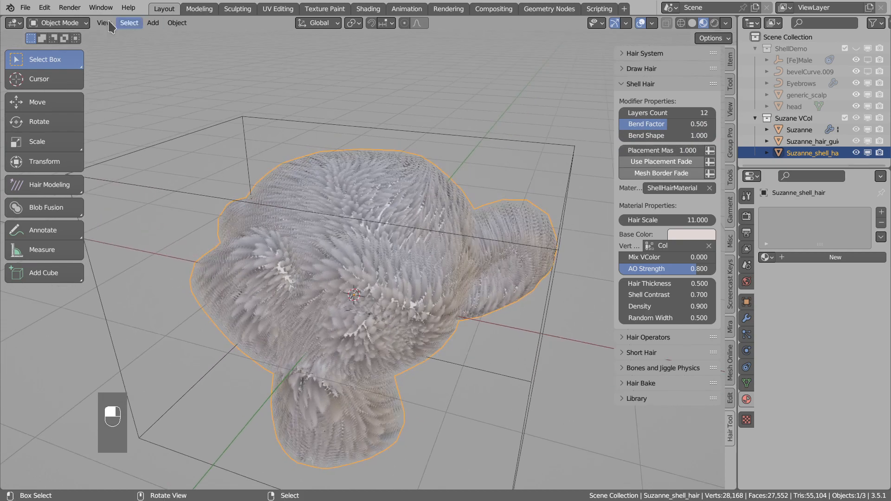
Switch the shell hair into Weight Paint mode to check the Group placement weights.
click(57, 22)
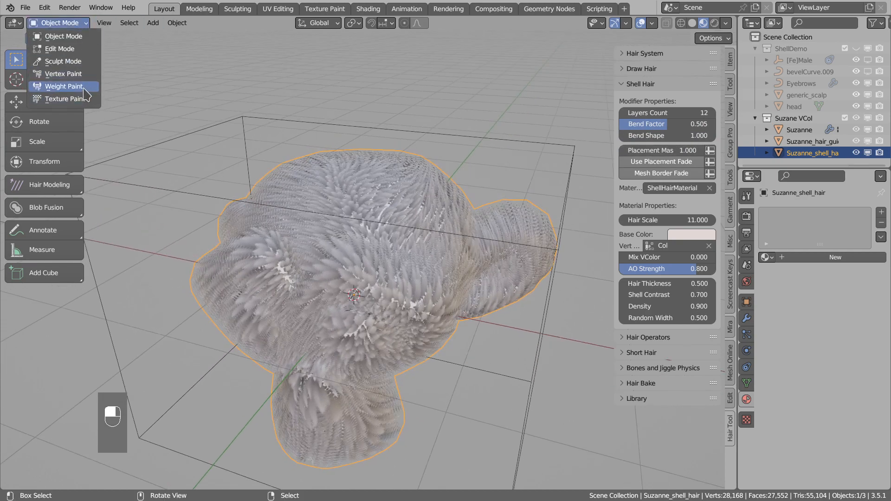
click(63, 86)
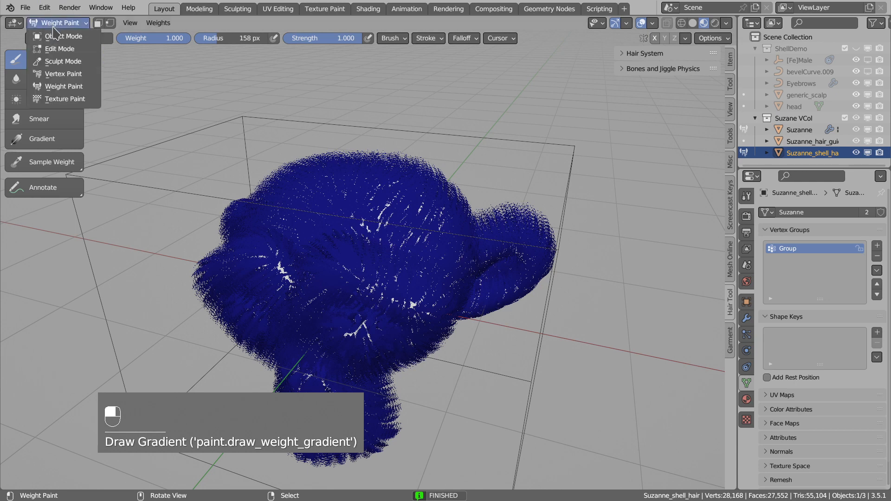
click(64, 36)
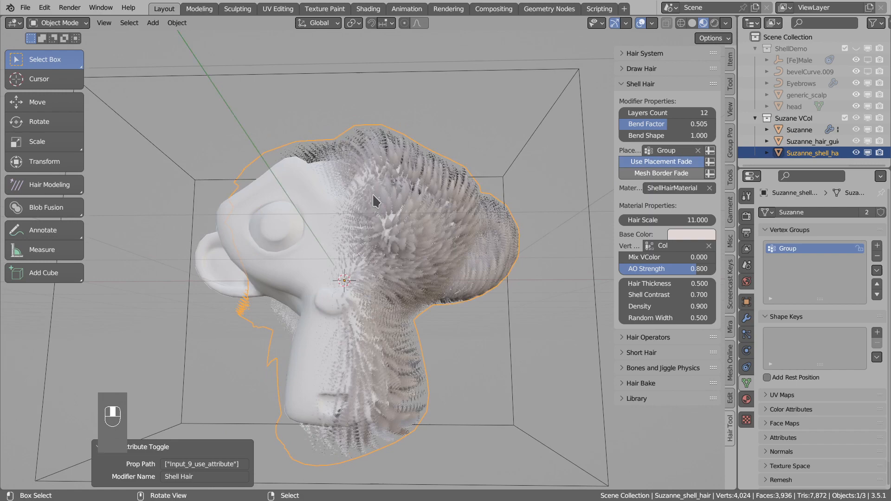
Tint the hair's Base Color pink and set its Vertex Color attribute to Col.
key(alt+a)
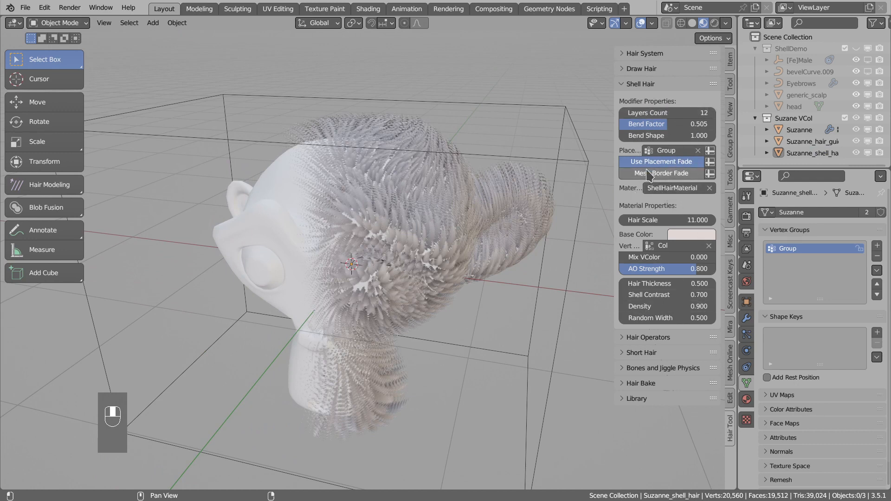
mouse_move(567, 124)
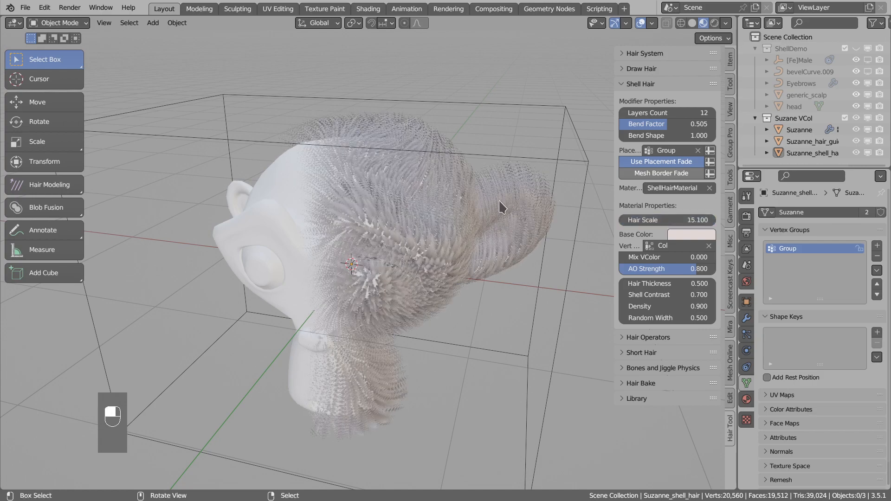
click(692, 234)
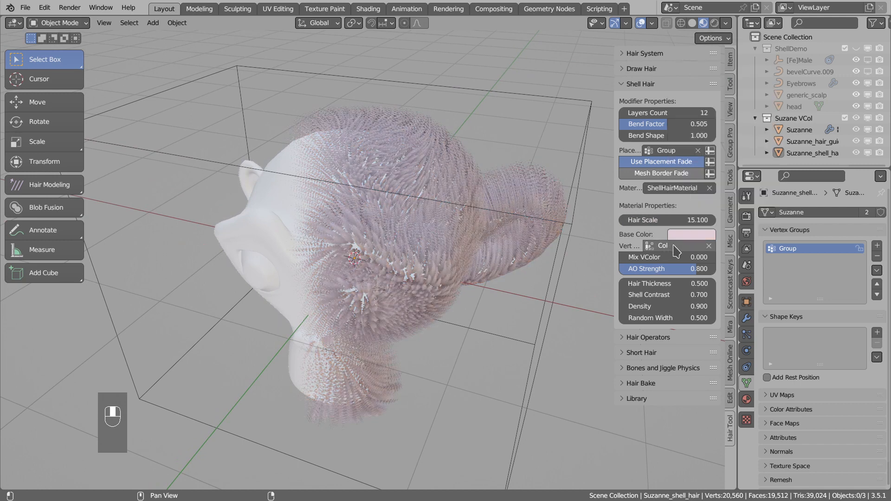
click(676, 246)
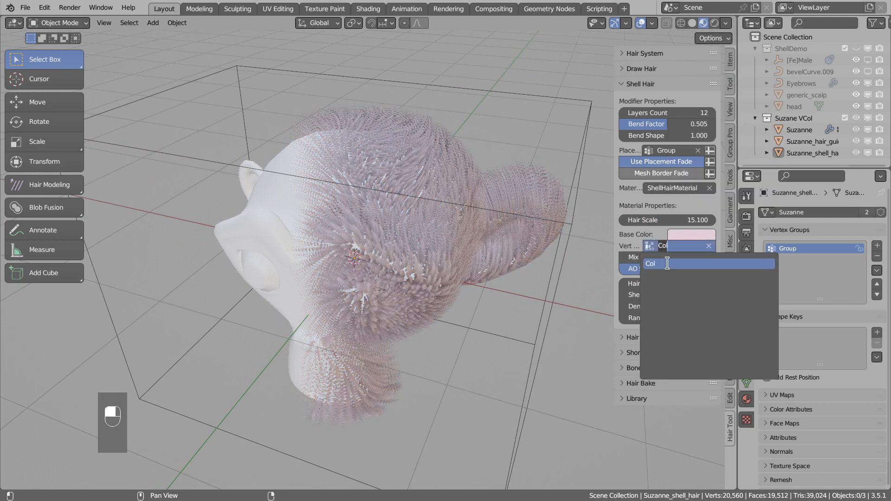
click(652, 263)
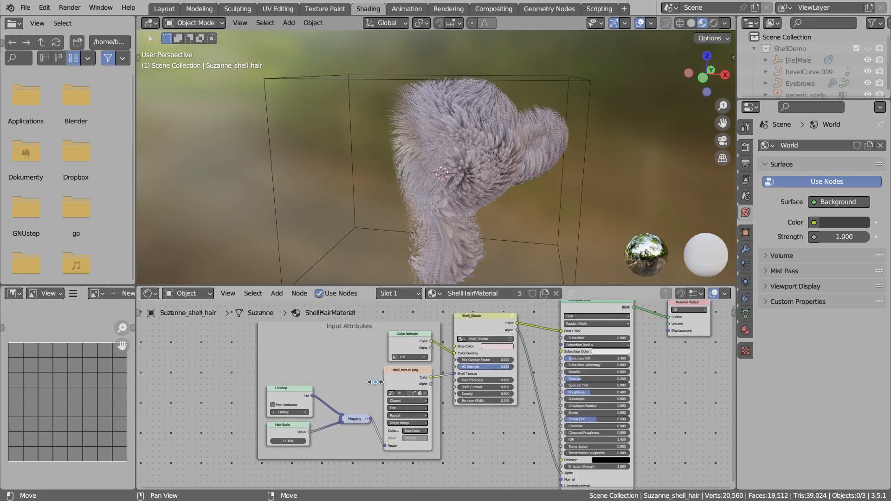
Display shell_texture.png in the Image Editor, then return to the Layout workspace.
click(96, 293)
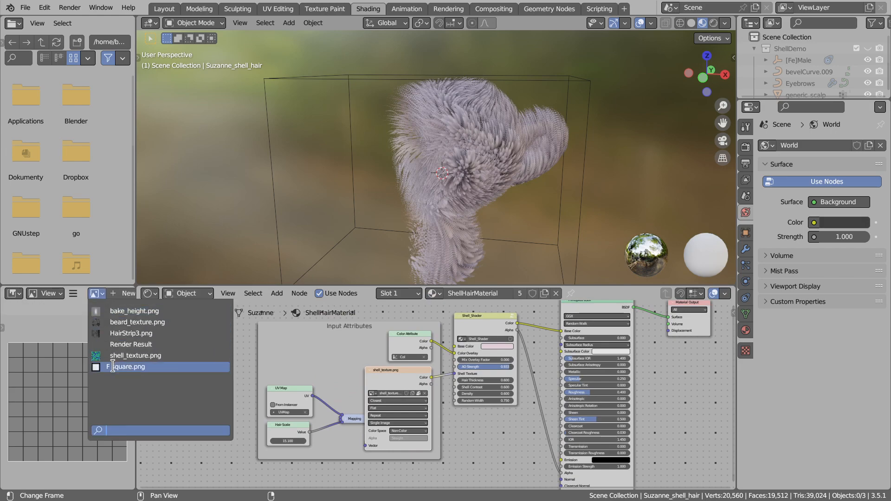
click(128, 366)
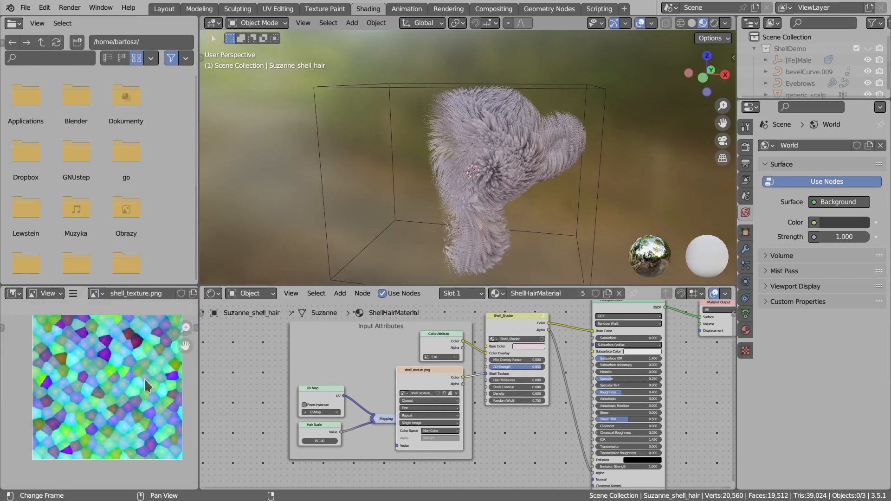
click(164, 9)
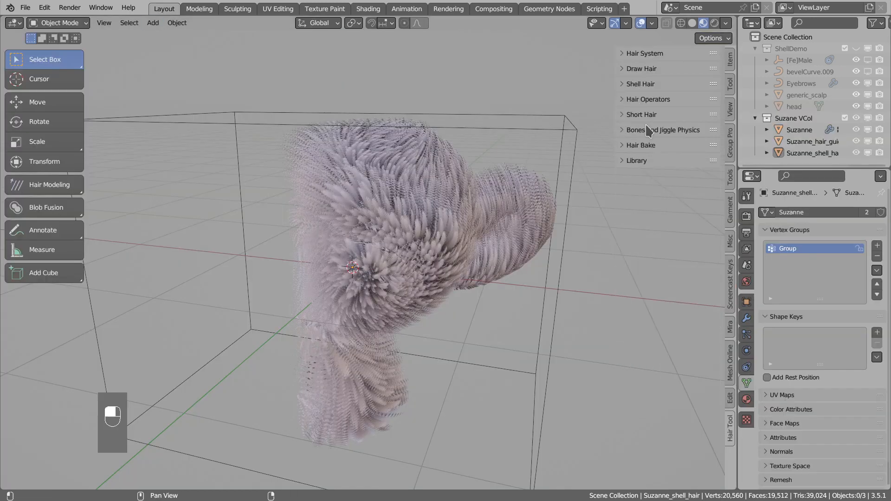
Expand Hair Bake and open the shell texture scene.
click(640, 145)
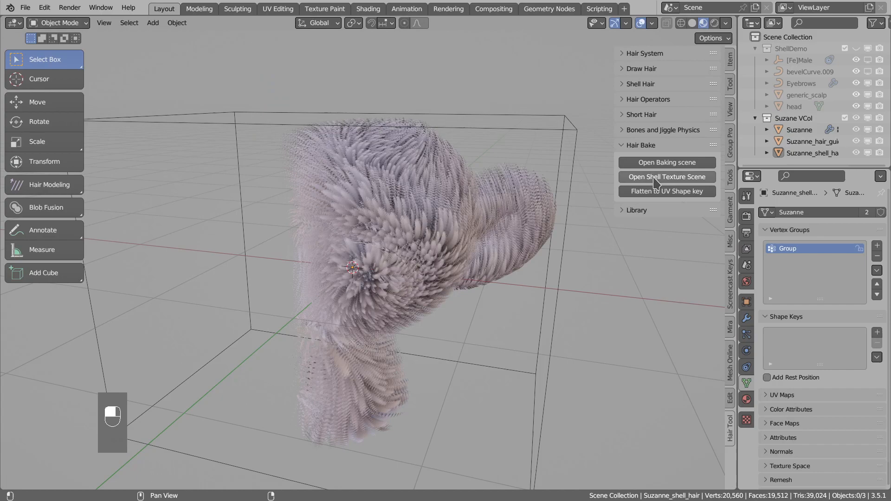
click(666, 177)
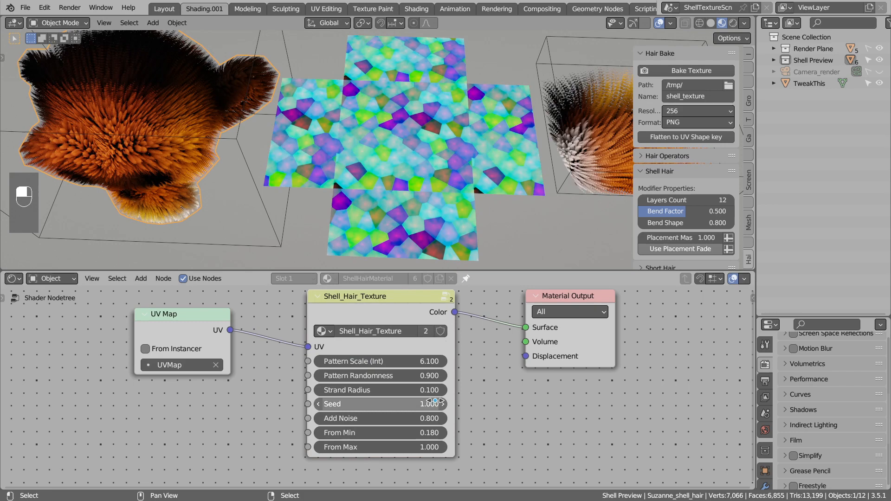
Edit the Shell_Hair_Texture node values (scale 4, randomness 0.5, radius 0.02), then close the file.
double_click(381, 361)
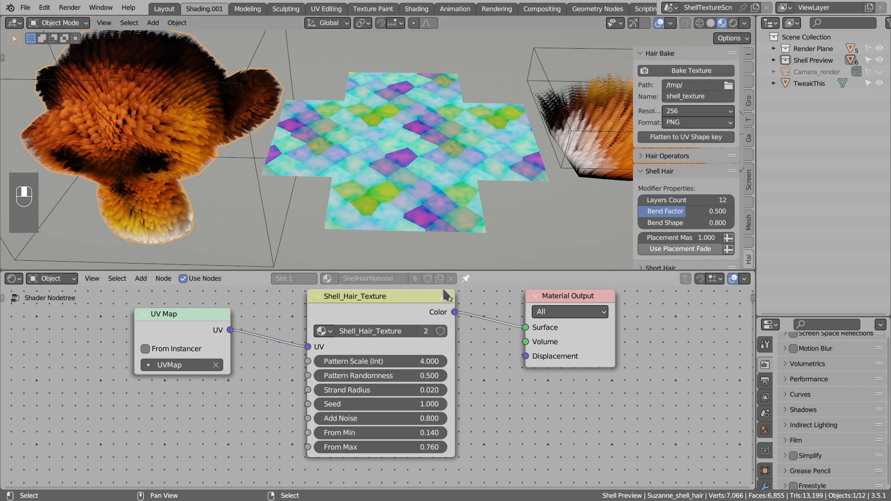
mouse_move(414, 124)
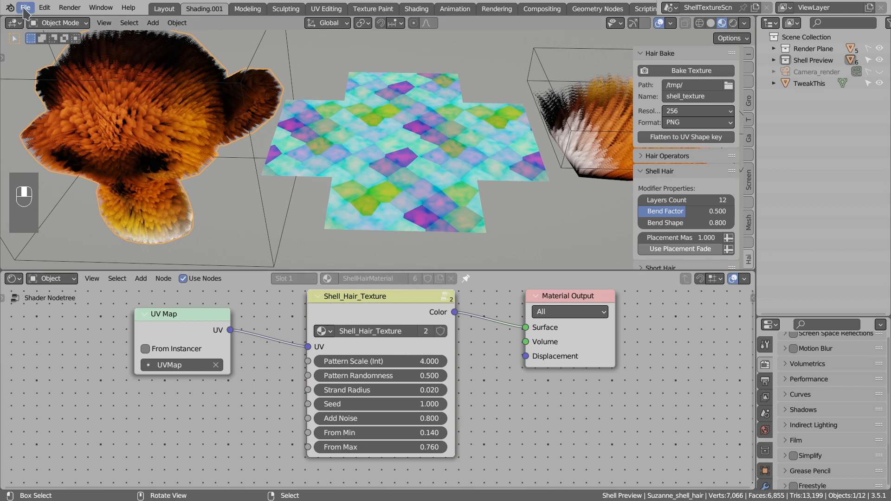
click(25, 7)
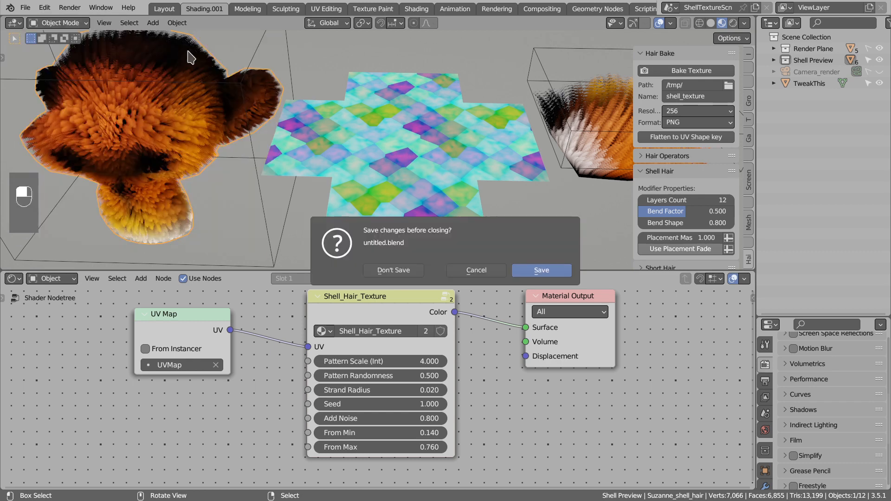
Discard the texture file changes and return to the male head demo scene.
click(25, 7)
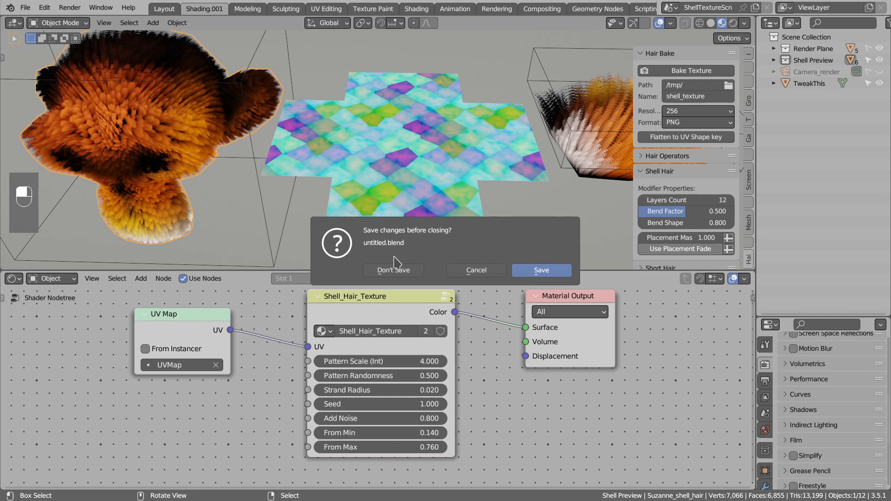
click(393, 270)
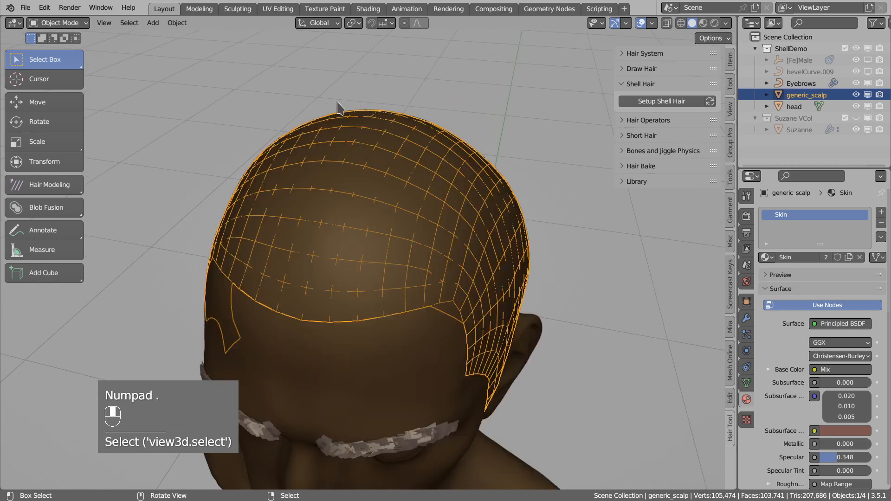
Rip the scalp along its border loop and separate the selection into generic_scalp.001.
key(alt+a)
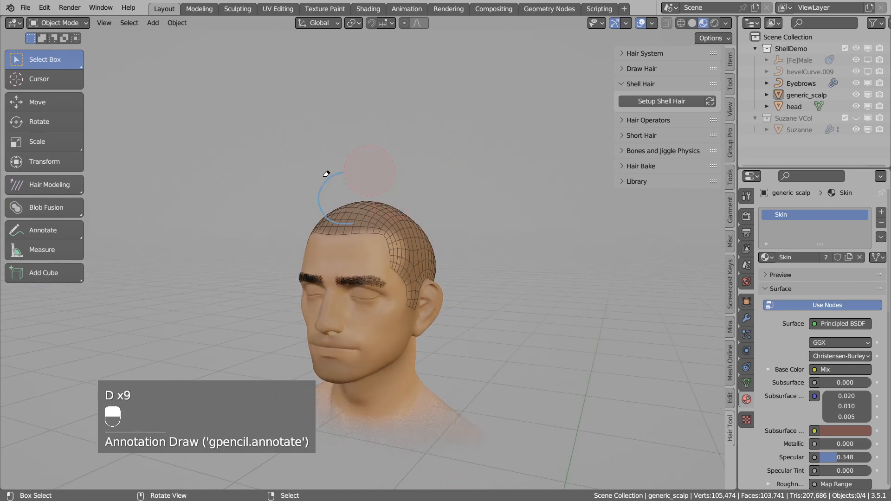
key(Tab)
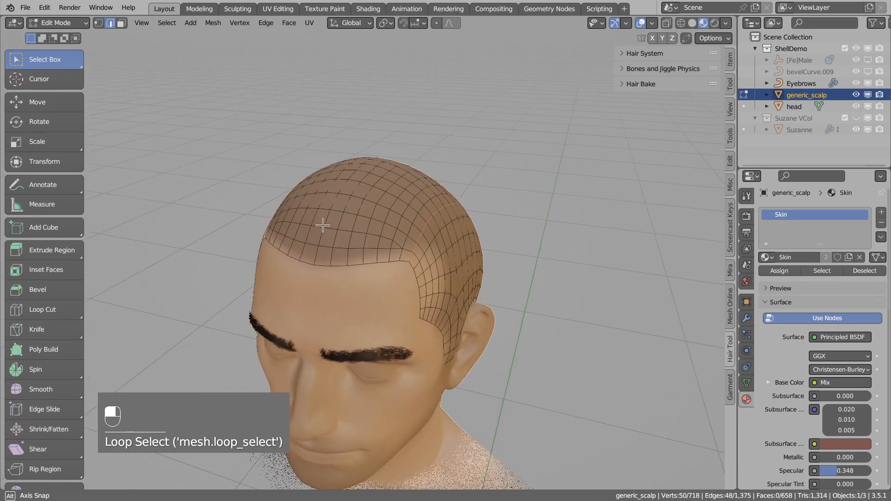
key(v)
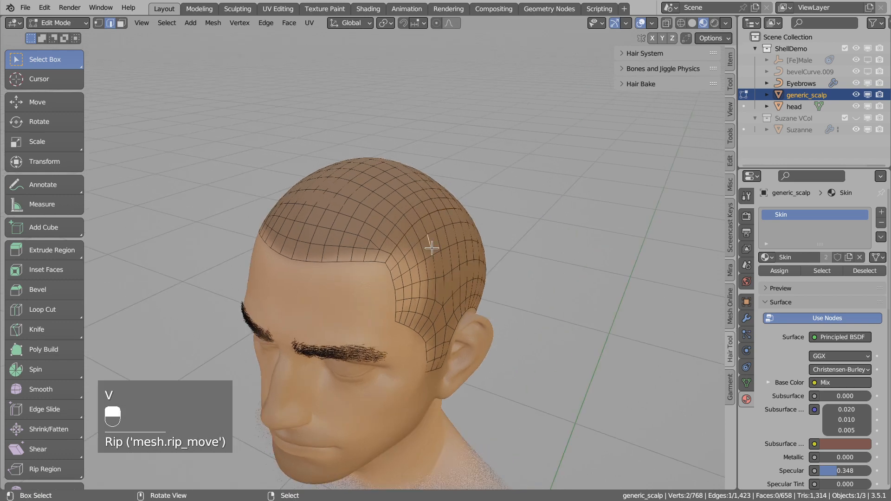
key(p)
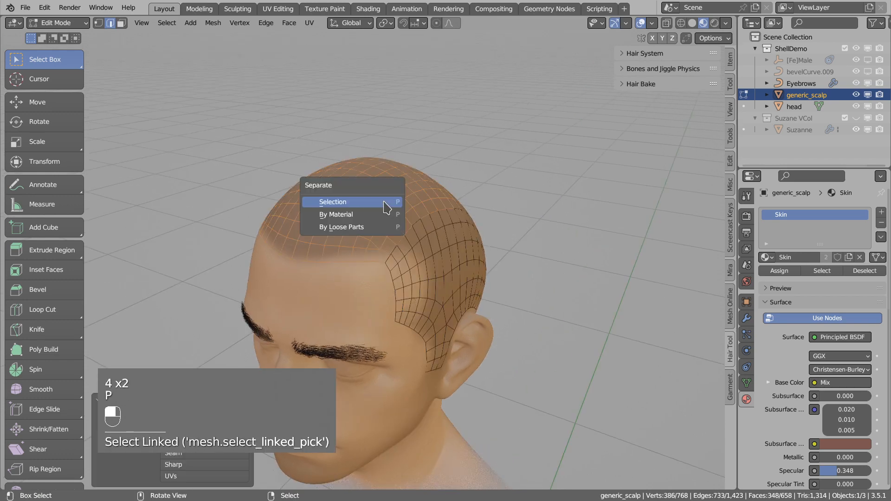
click(333, 202)
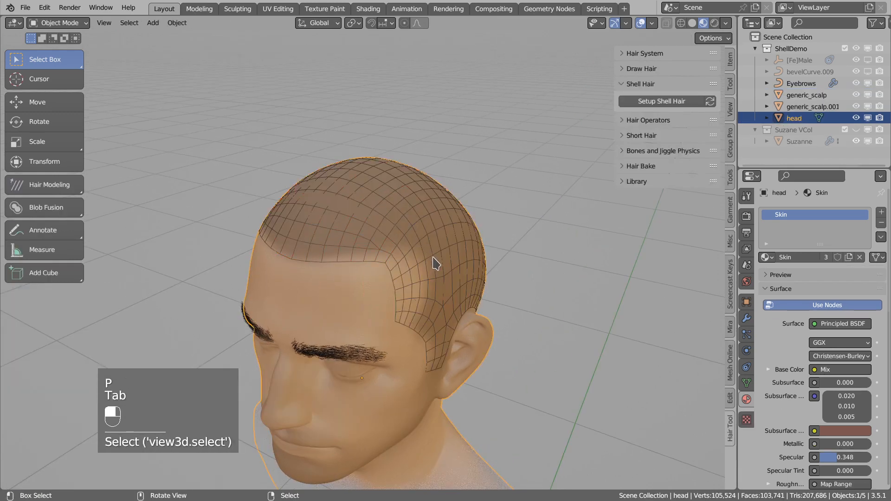
click(807, 95)
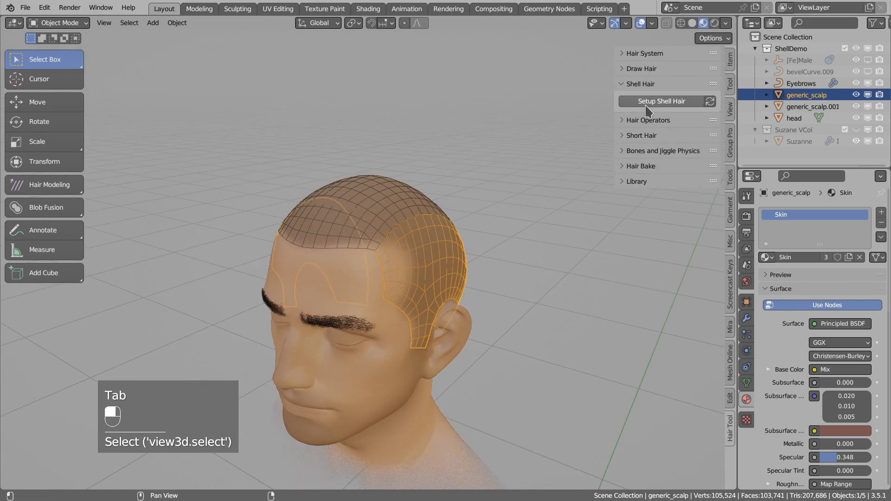
Set up shell hair on the scalp side piece with black base colour, thickness 0.2 and contrast 0.19.
click(661, 100)
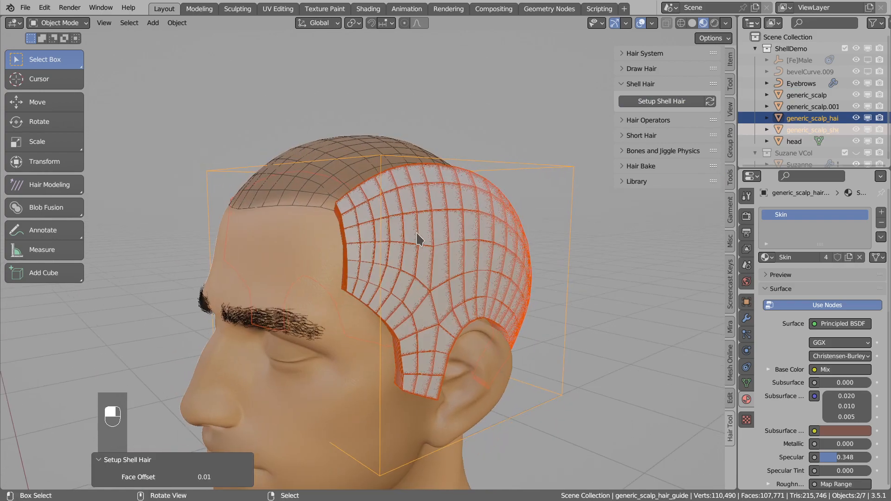
click(506, 245)
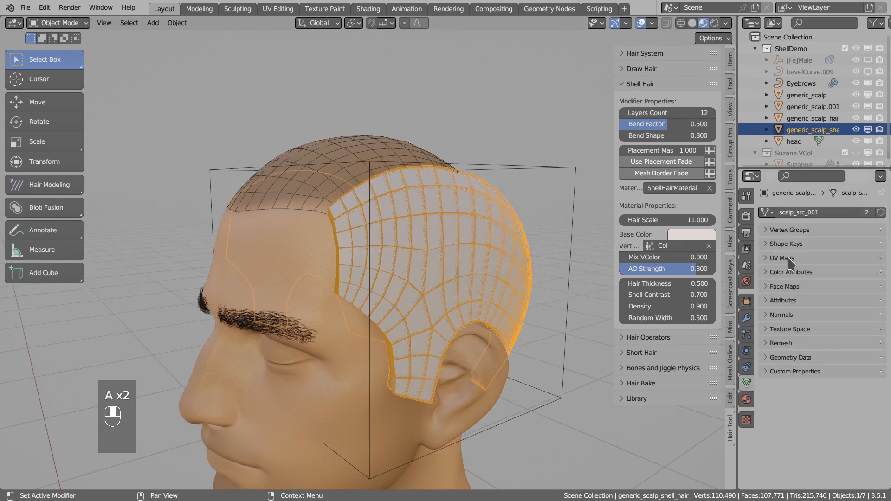
click(781, 258)
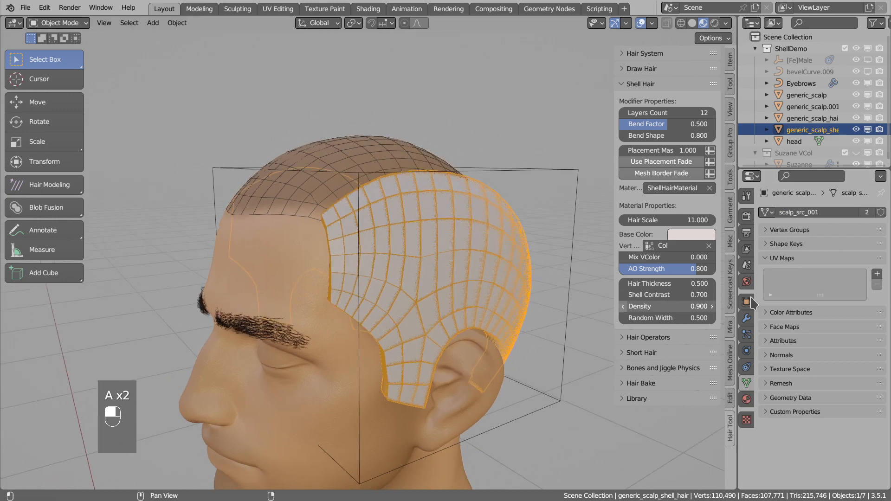
key(Tab)
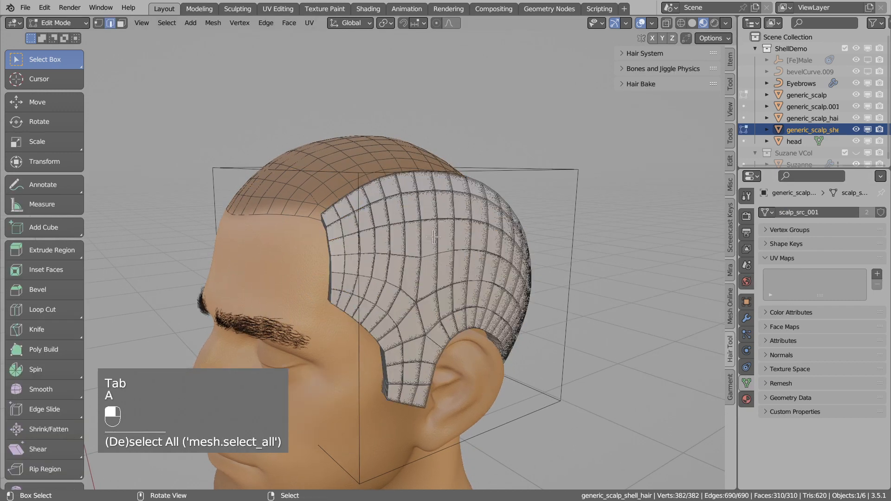
key(u)
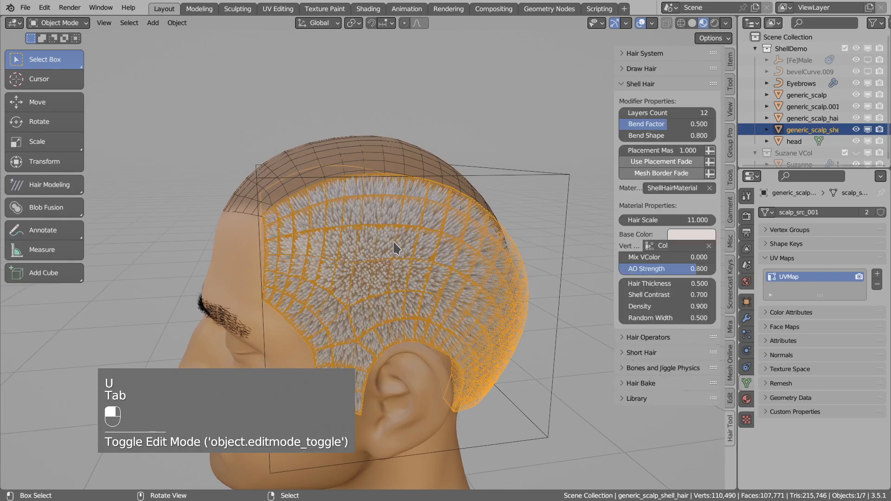
key(Tab)
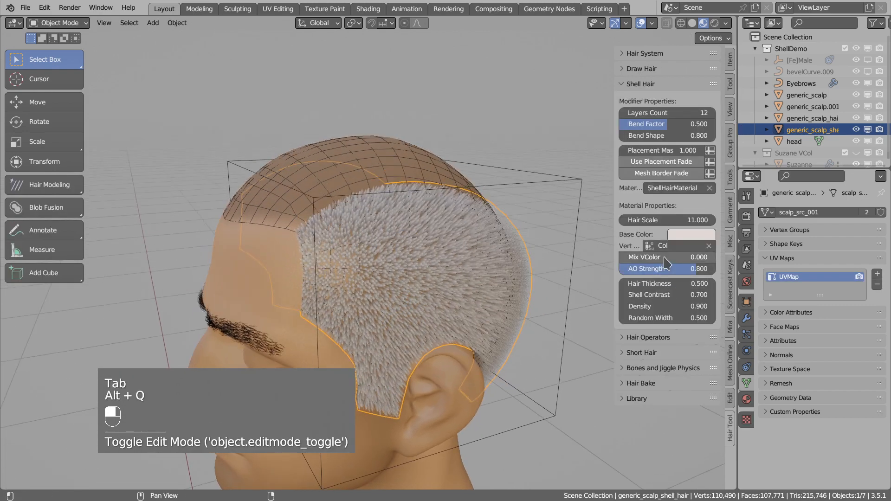
click(690, 233)
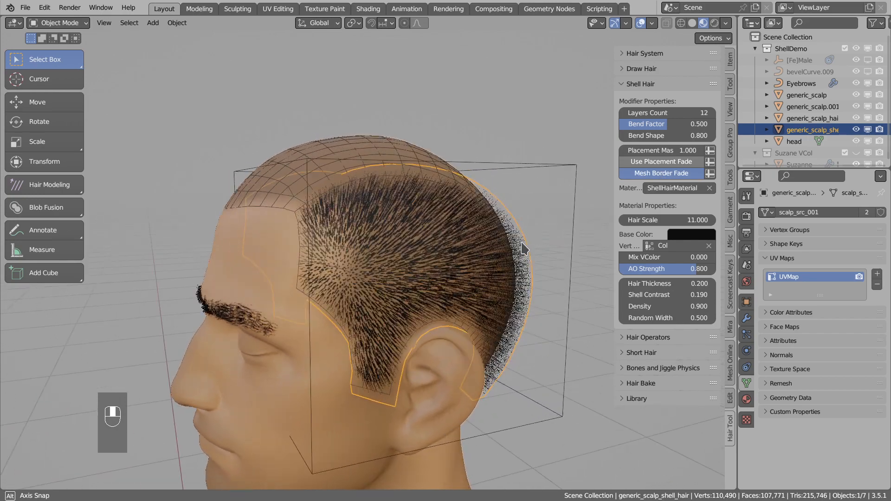
Lower the shell hair guide's Deformer shape key to about 0.247 to shorten the side hair.
key(alt+a)
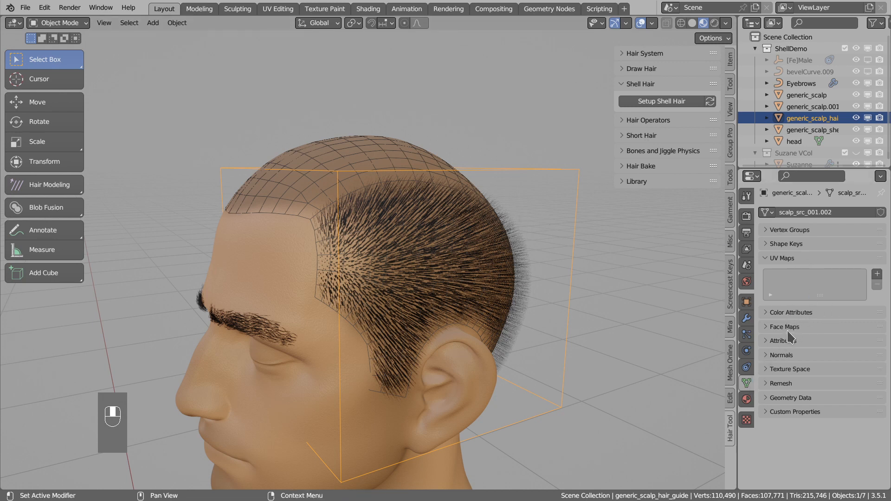
click(786, 244)
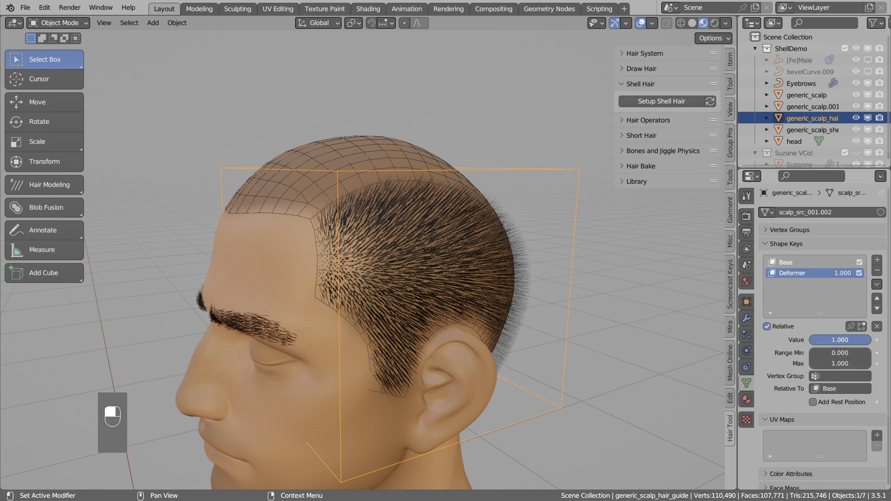
click(838, 340)
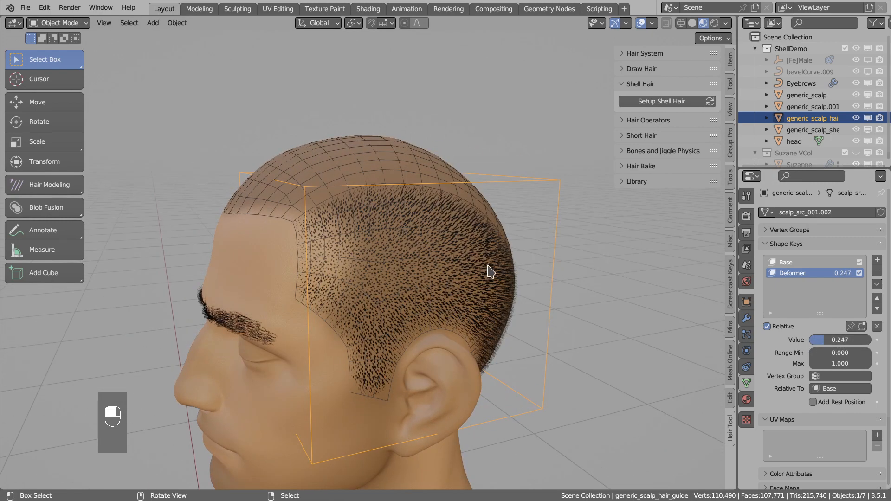
key(ctrl+tab)
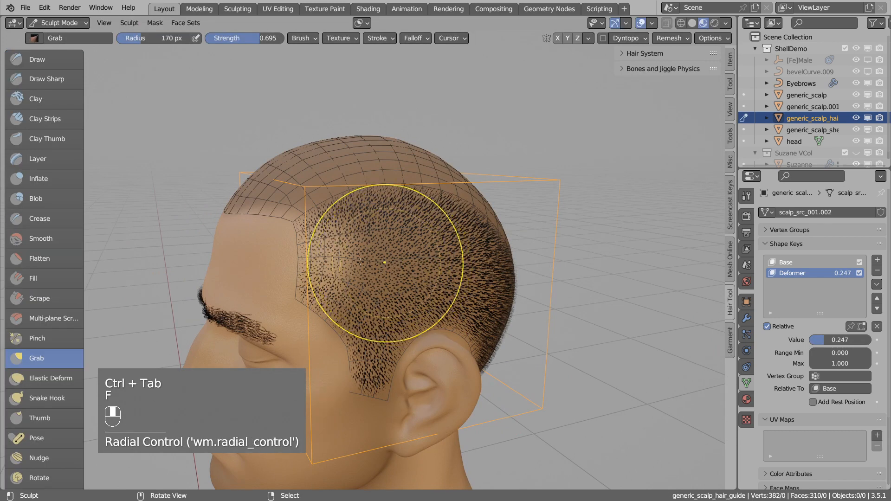
Sculpt the hair guide with Grab and Nudge brushes to sweep the side strands back.
click(38, 458)
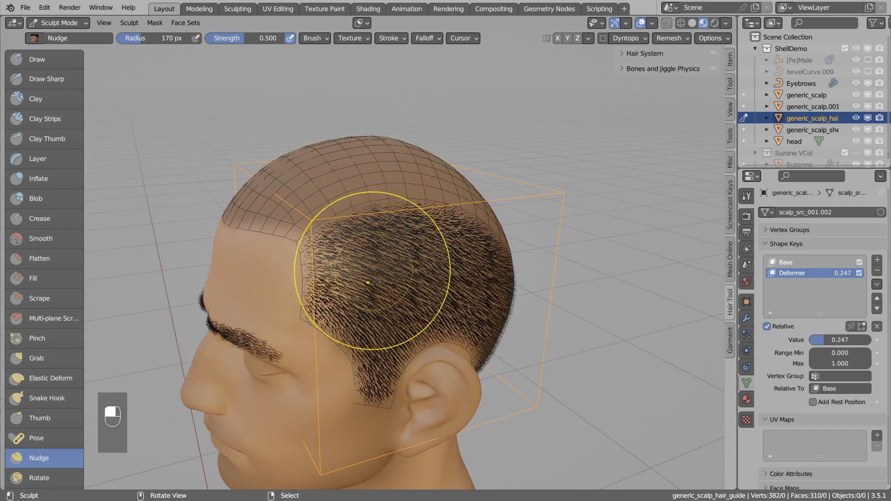
key(f)
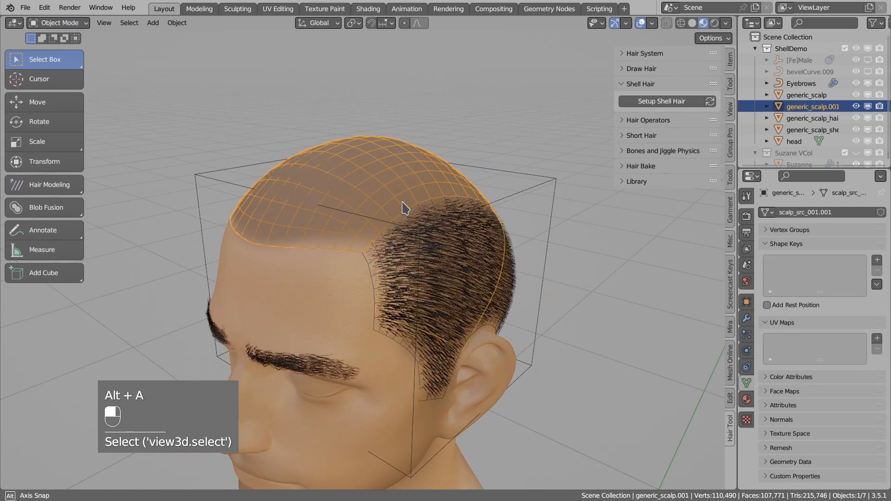
Set up short hair on generic_scalp.001 via the Hair Tool menu and create its hair guide.
key(shift+ctrl+h)
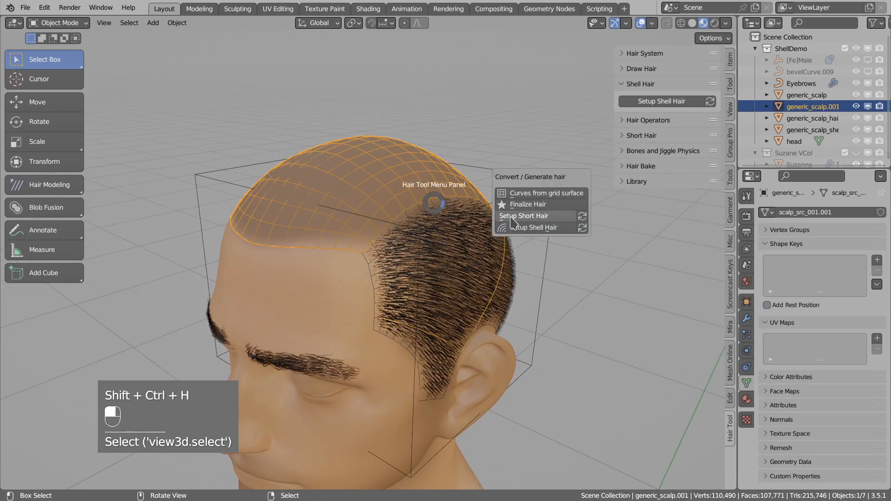
click(523, 216)
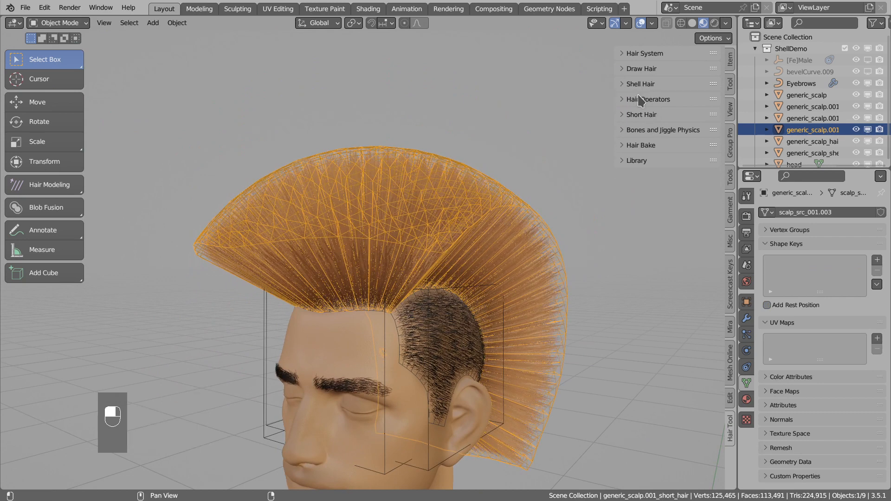
click(641, 115)
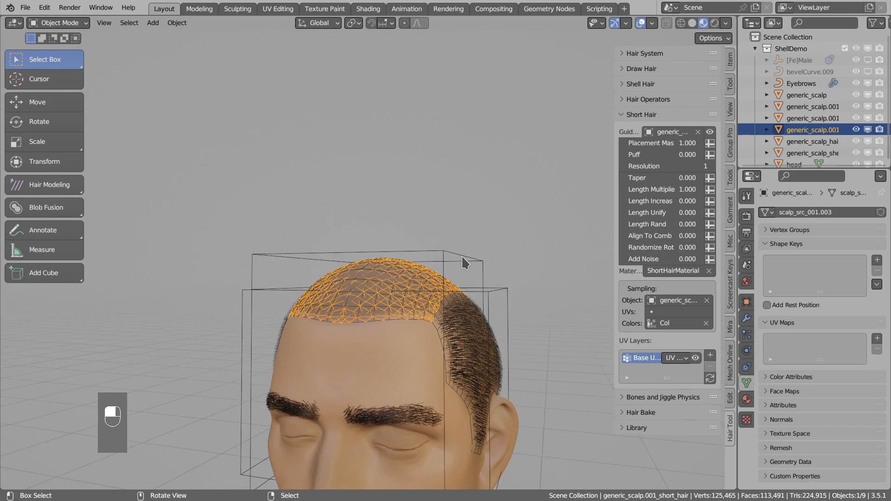
click(449, 270)
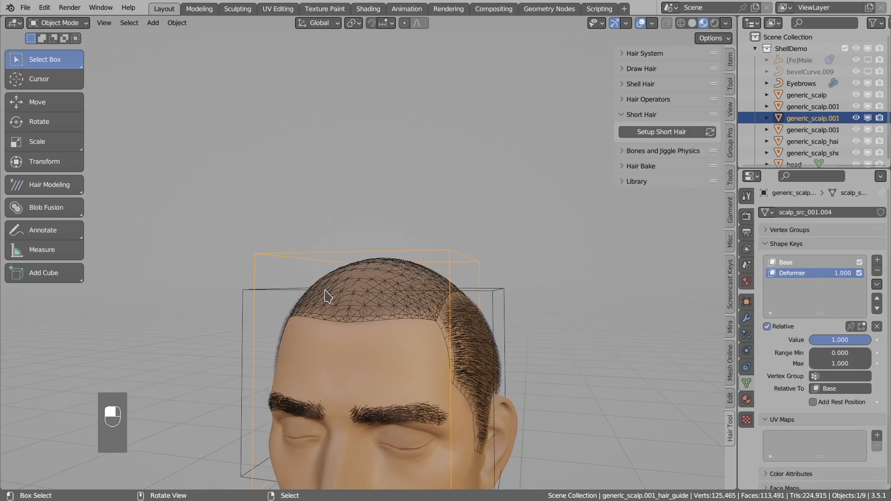
Move and rotate the whole short hair guide so the top strands lie combed back.
key(Tab)
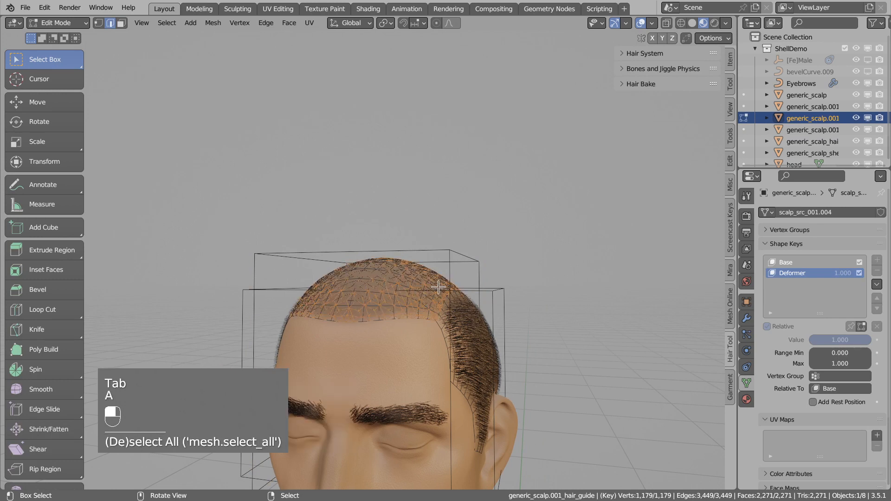
key(g)
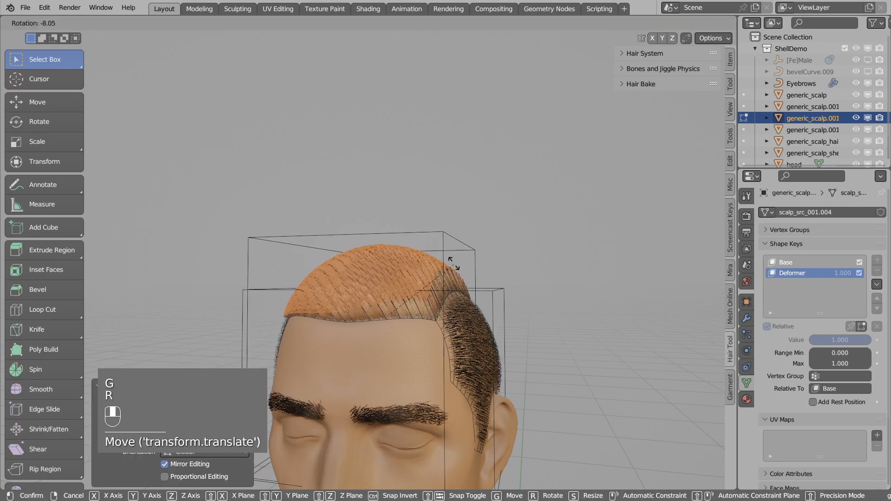
key(r)
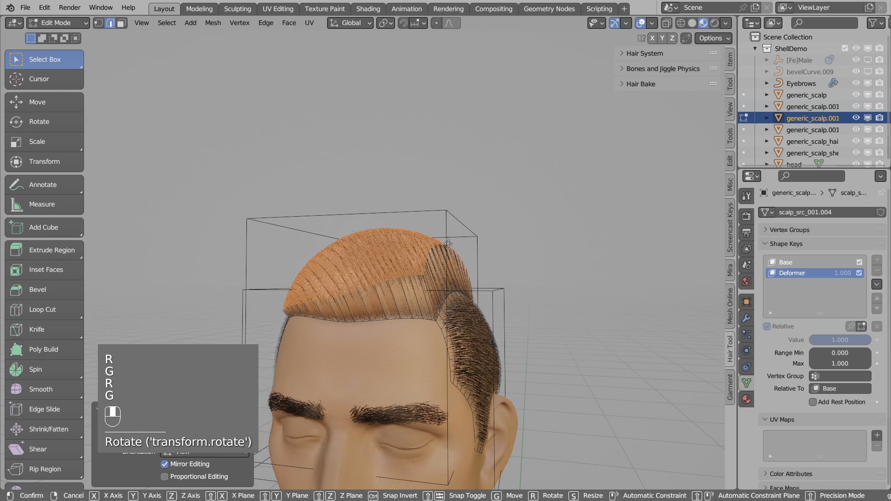
key(Tab)
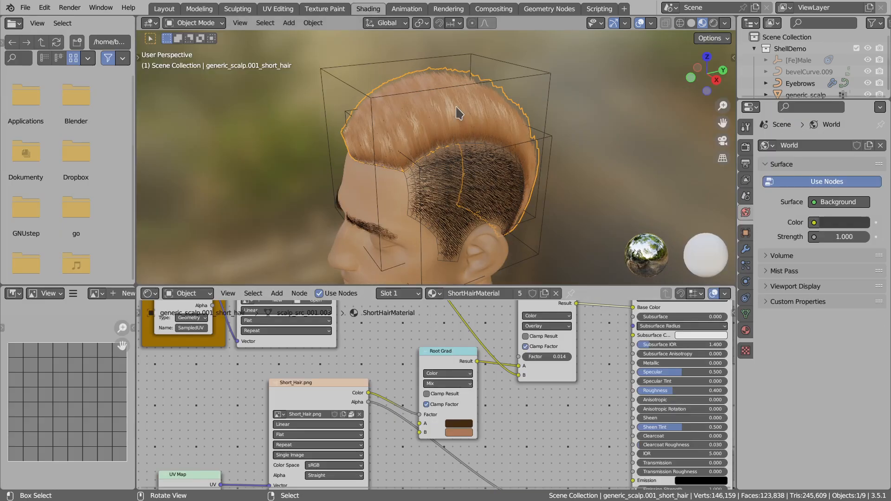
Tune ShortHairMaterial to dark brown with resolution 4, bend 0.515, random rotation 0.45, noise 0.017.
click(458, 425)
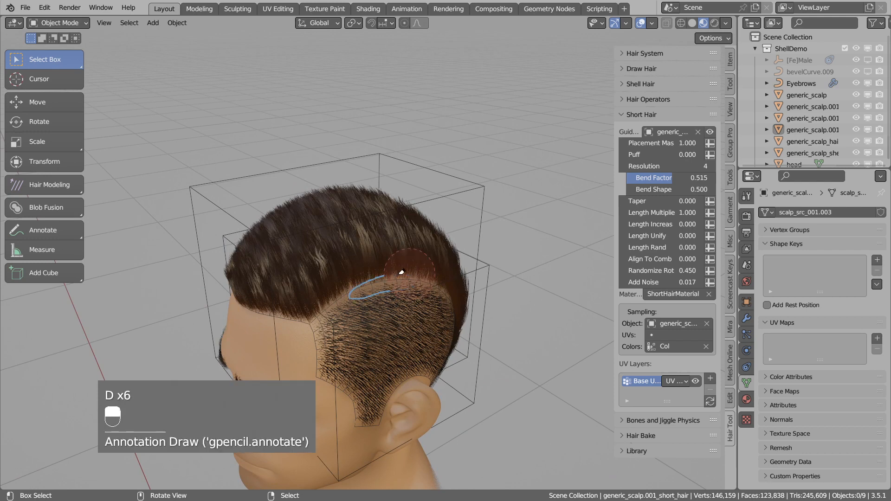
Hide the hair, edge-slide the border loop on both scalp pieces to overlap, then unhide.
click(373, 239)
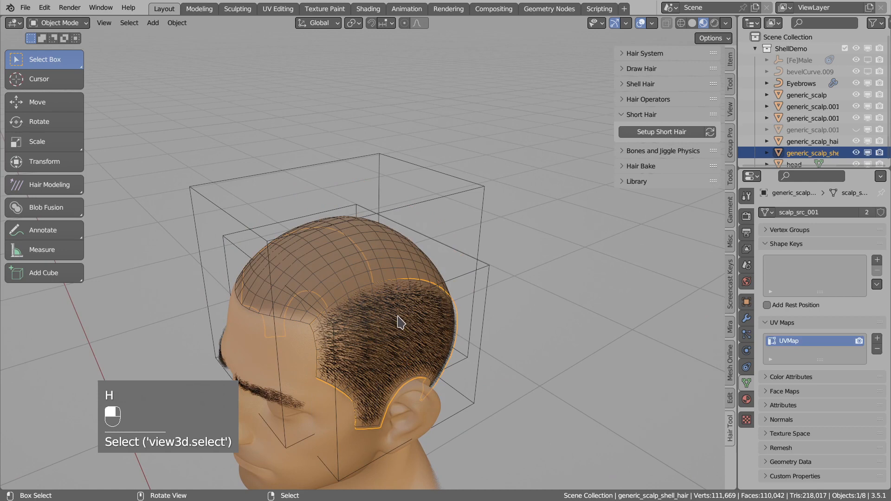
key(h)
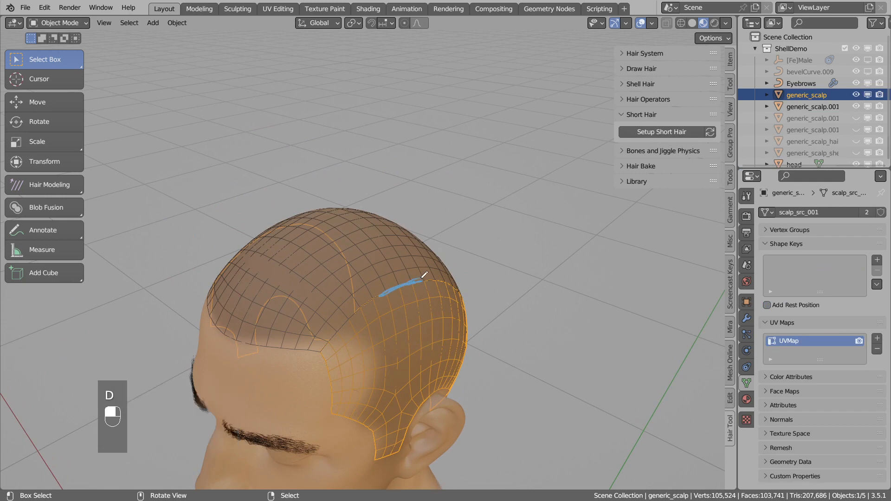
key(Tab)
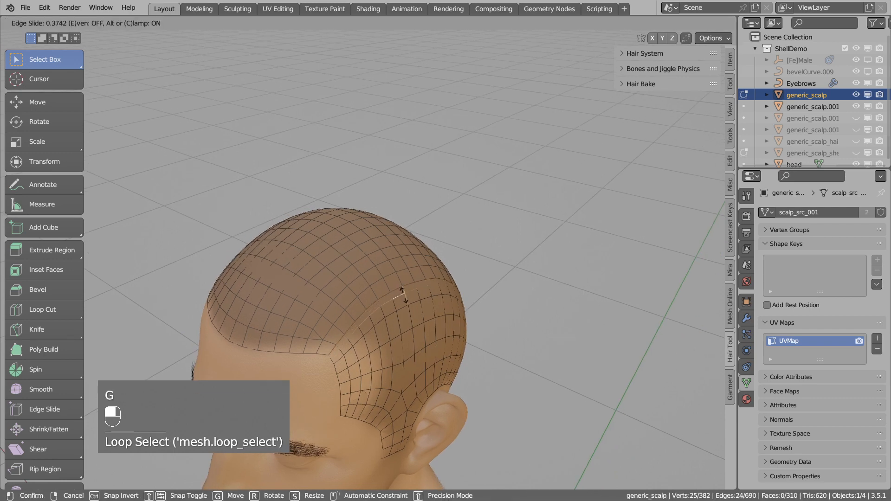
mouse_move(403, 289)
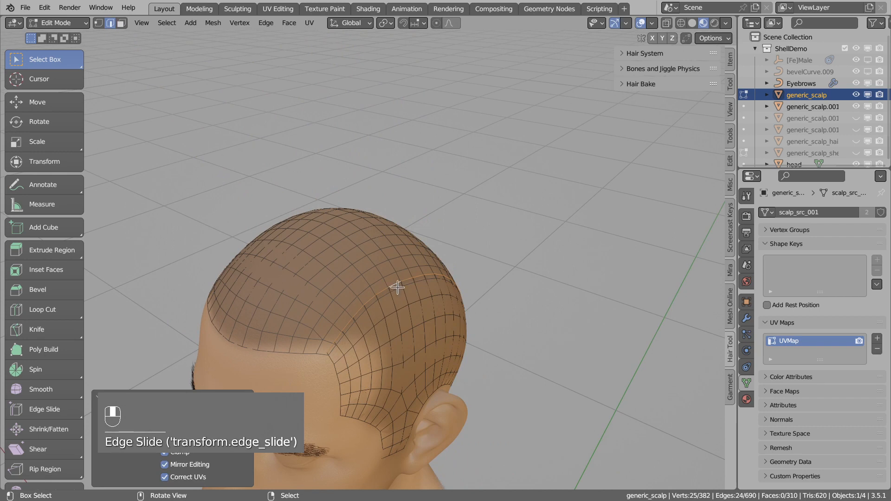
key(Tab)
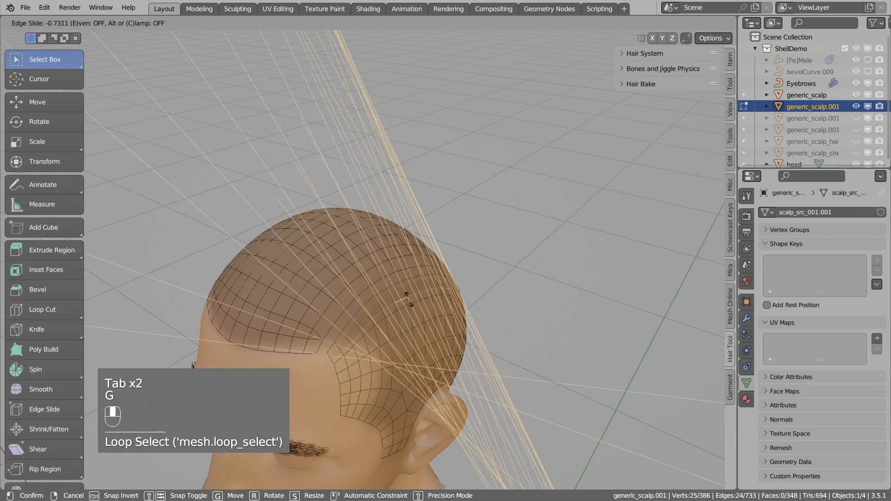
key(Tab)
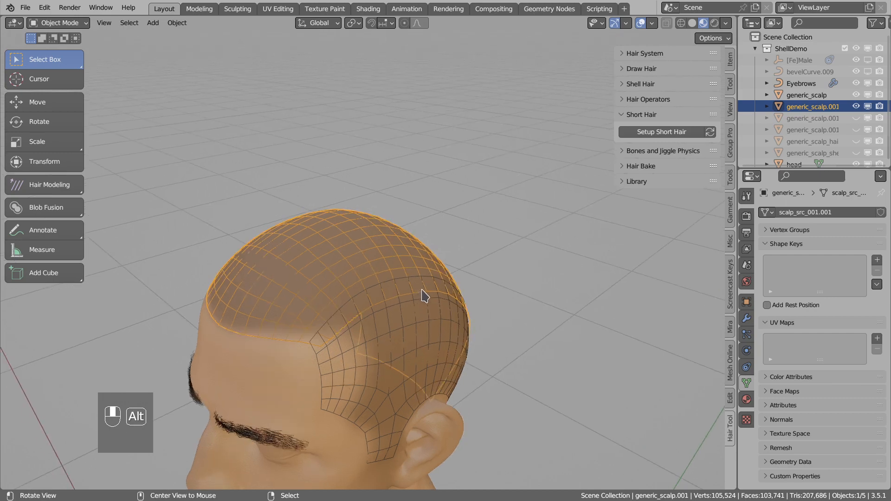
key(alt+a)
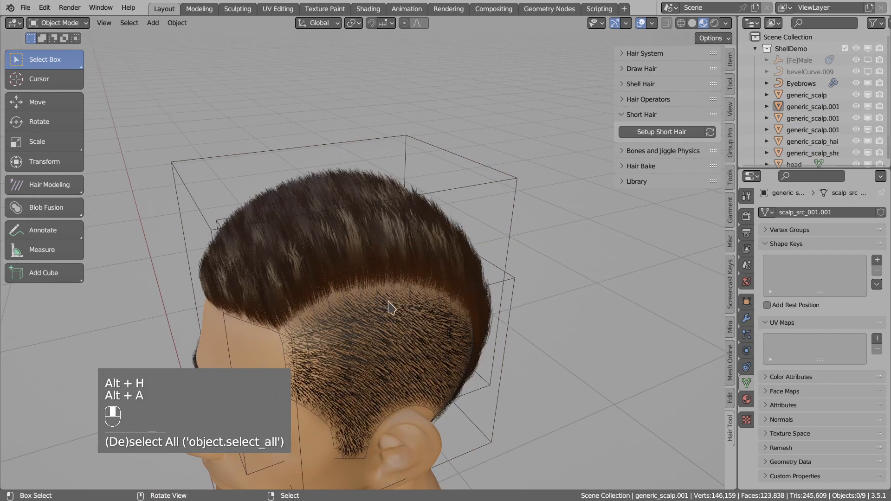